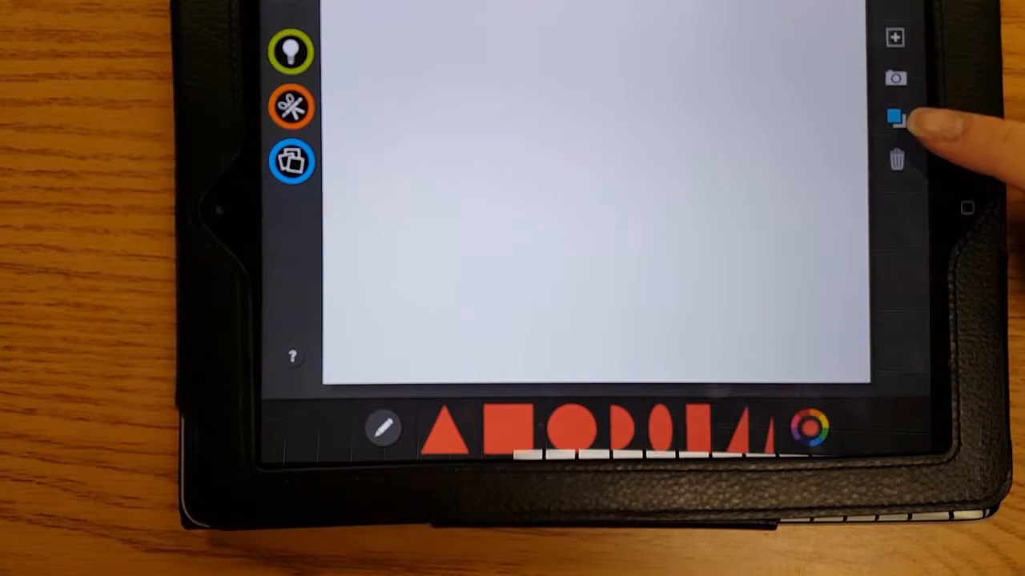
# - Give the blank canvas a pale lavender background colour
pyautogui.click(895, 119)
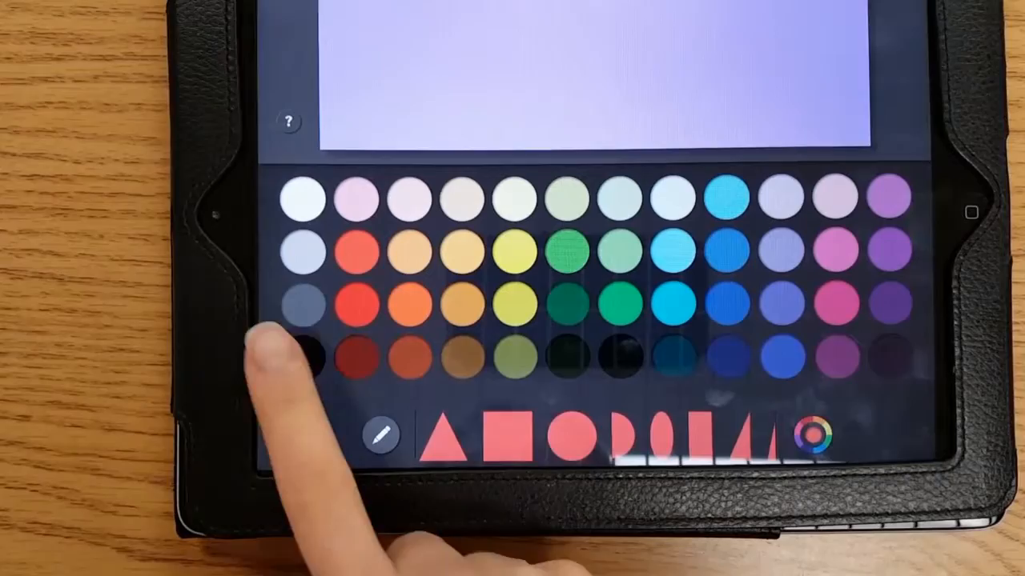
# - Pick black and place a black triangle near the canvas centre
pyautogui.click(303, 358)
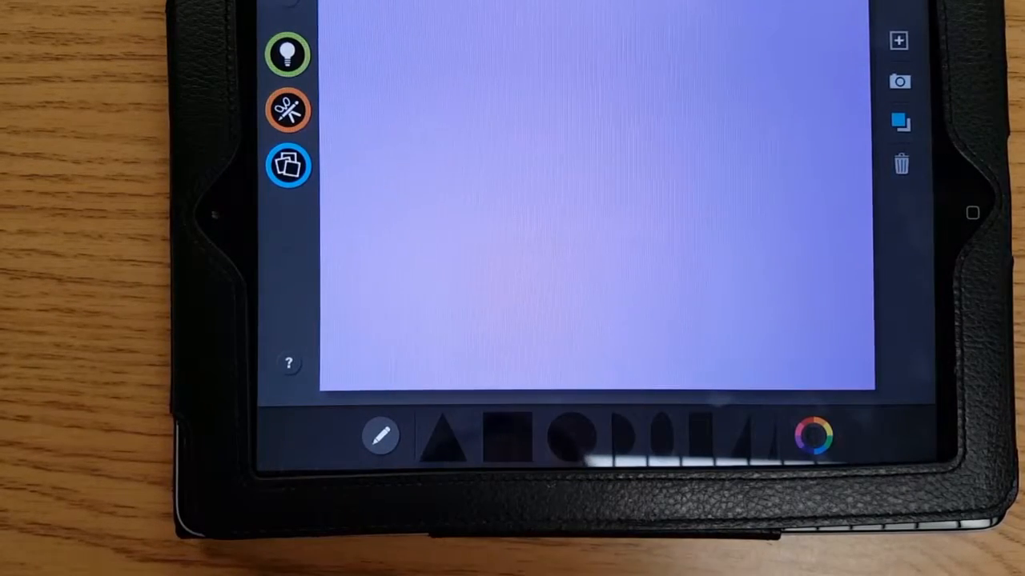
pyautogui.click(445, 434)
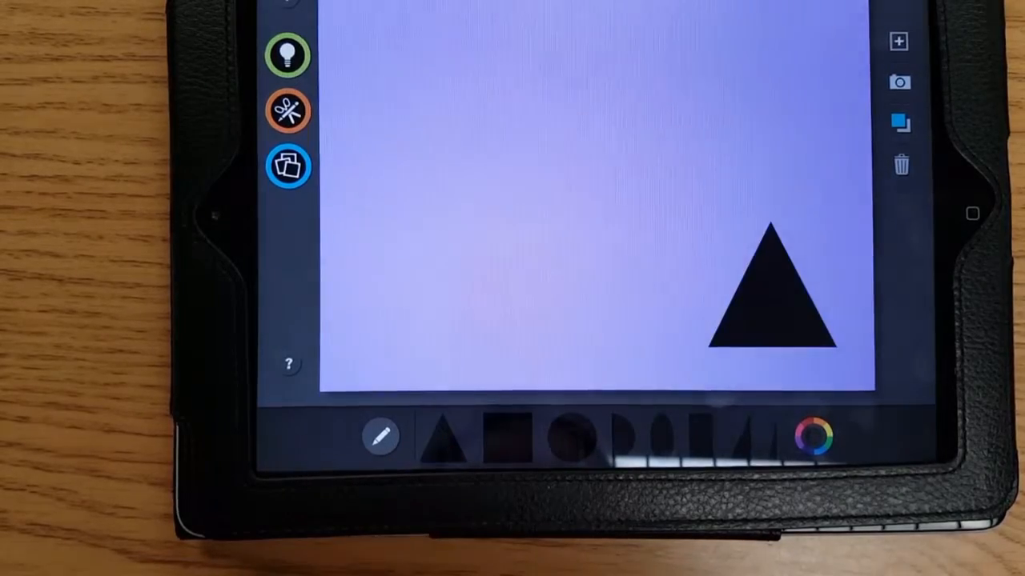
pyautogui.moveTo(772, 296); pyautogui.dragTo(576, 128)
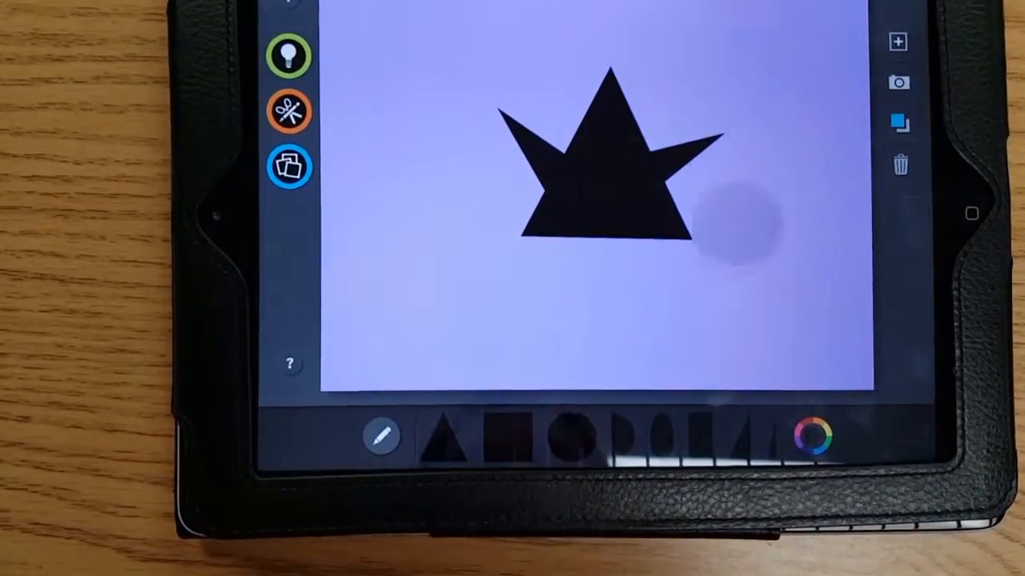
# - Start adding black shapes for the body, neck and arms below the head
pyautogui.click(516, 300)
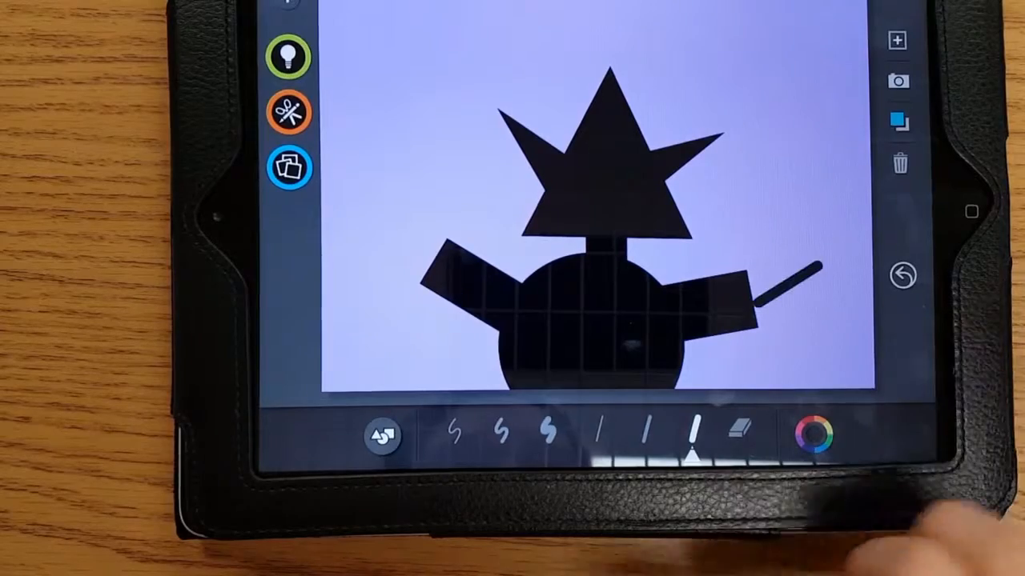
pyautogui.click(903, 275)
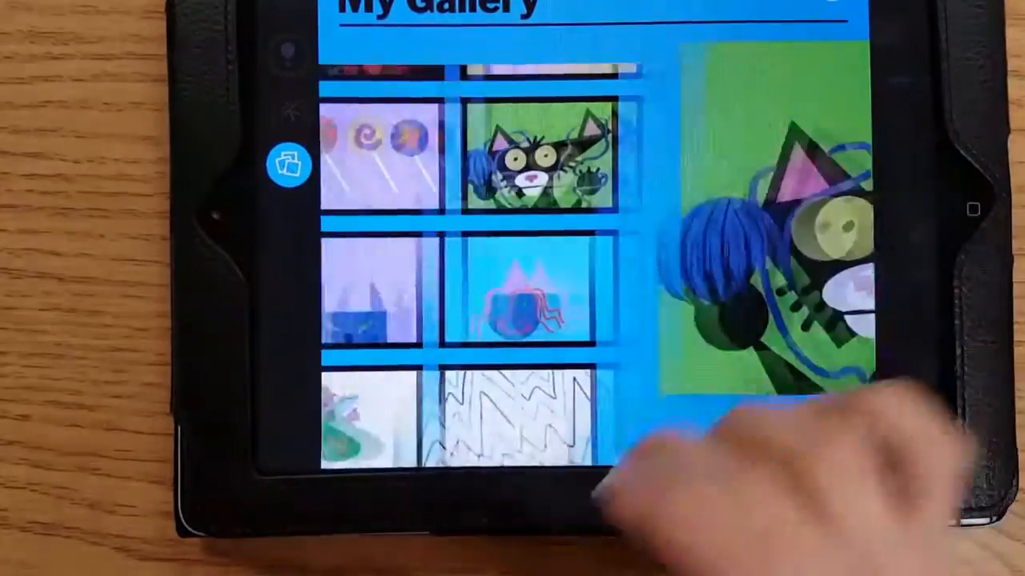
# - Enlarge the finished black cat with blue yarn to full size
pyautogui.click(544, 161)
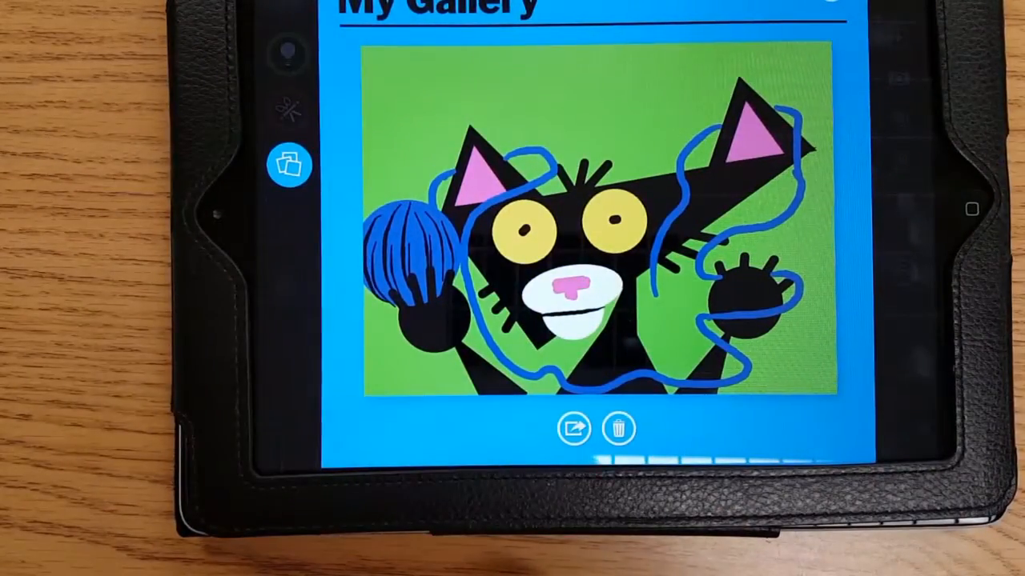